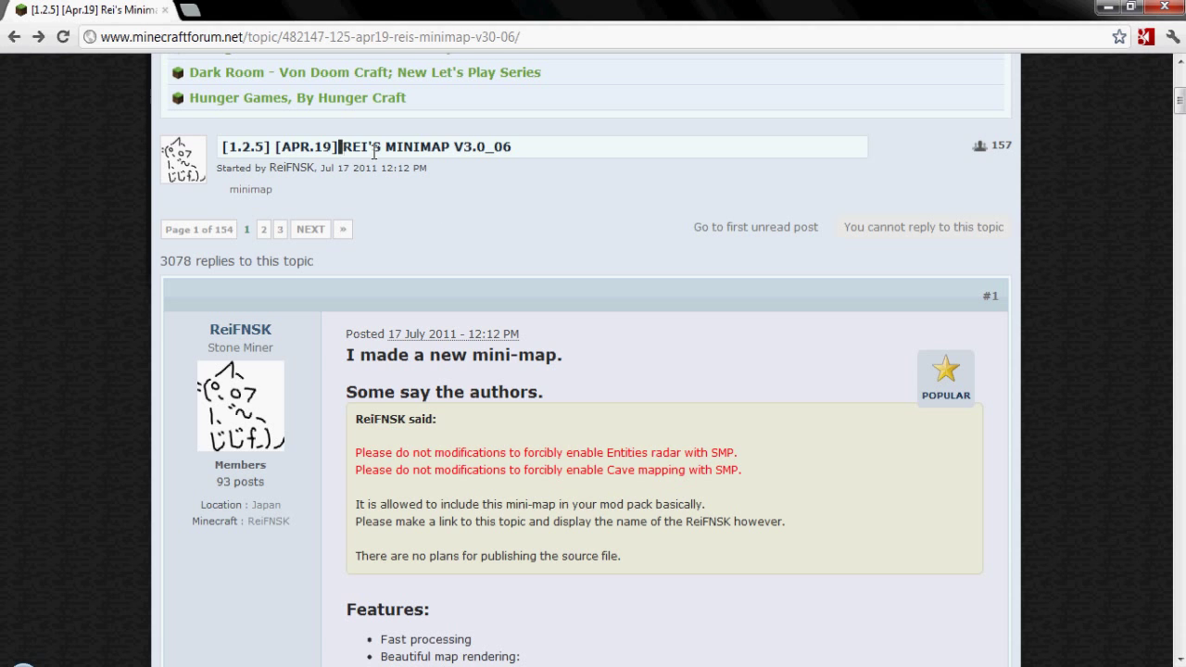
Scroll the Rei's Minimap v3.0_06 post past the Features list down to the Download section.
scroll(down, 3)
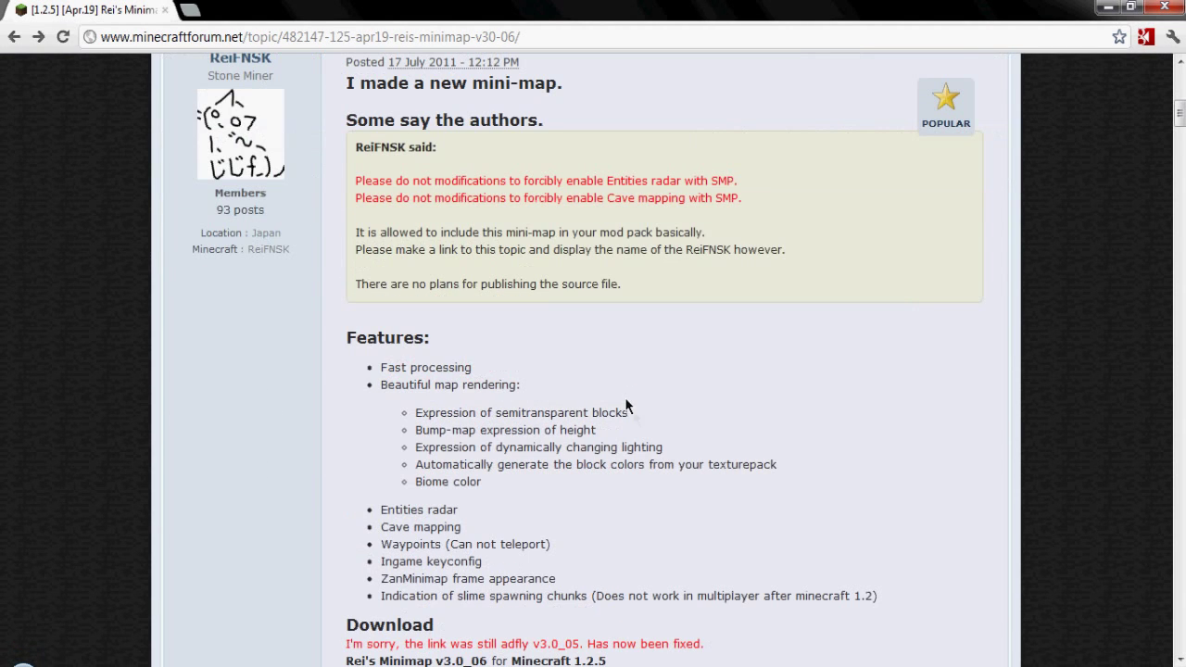
scroll(down, 3)
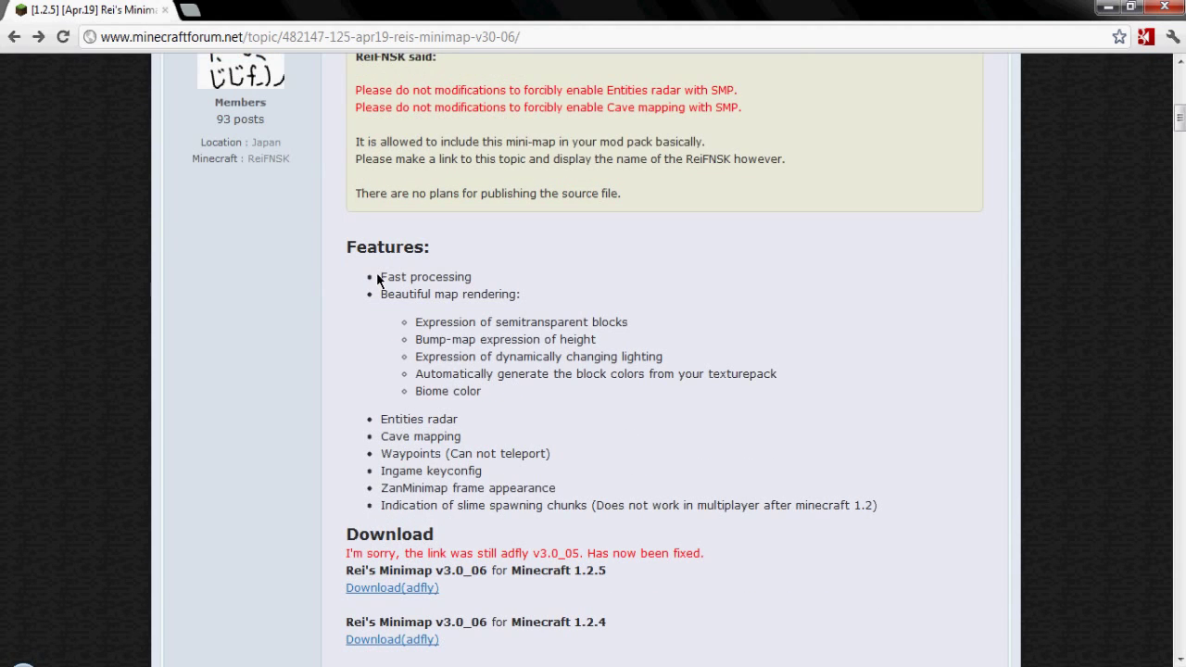
mouse_move(675, 482)
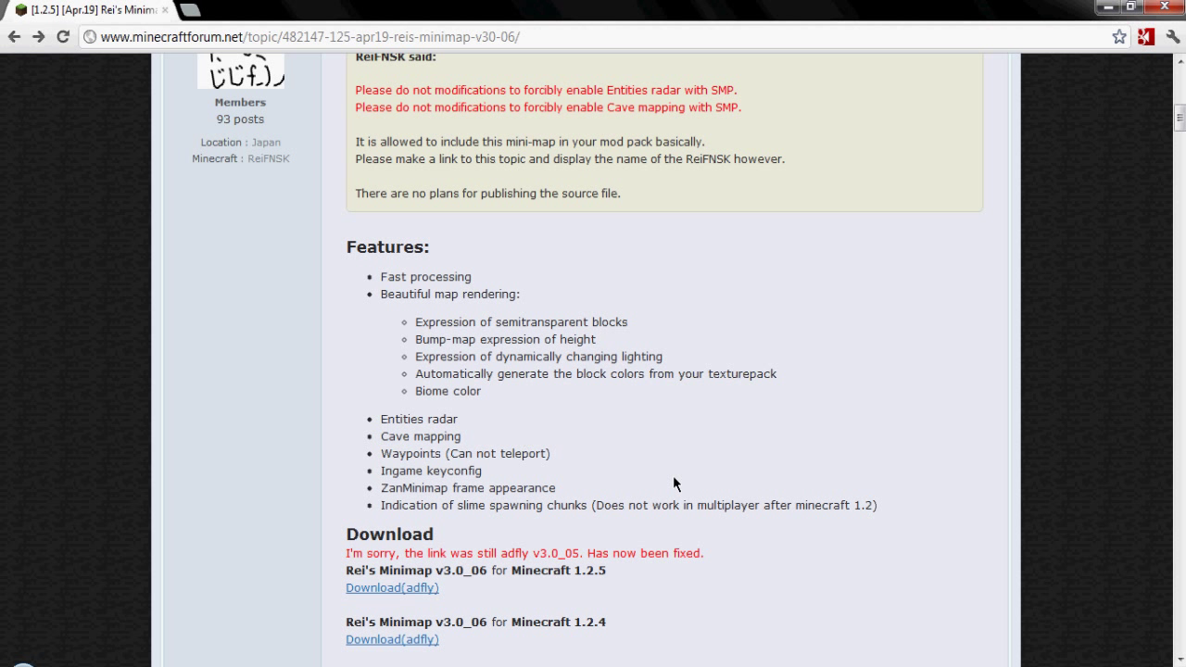
double_click(419, 438)
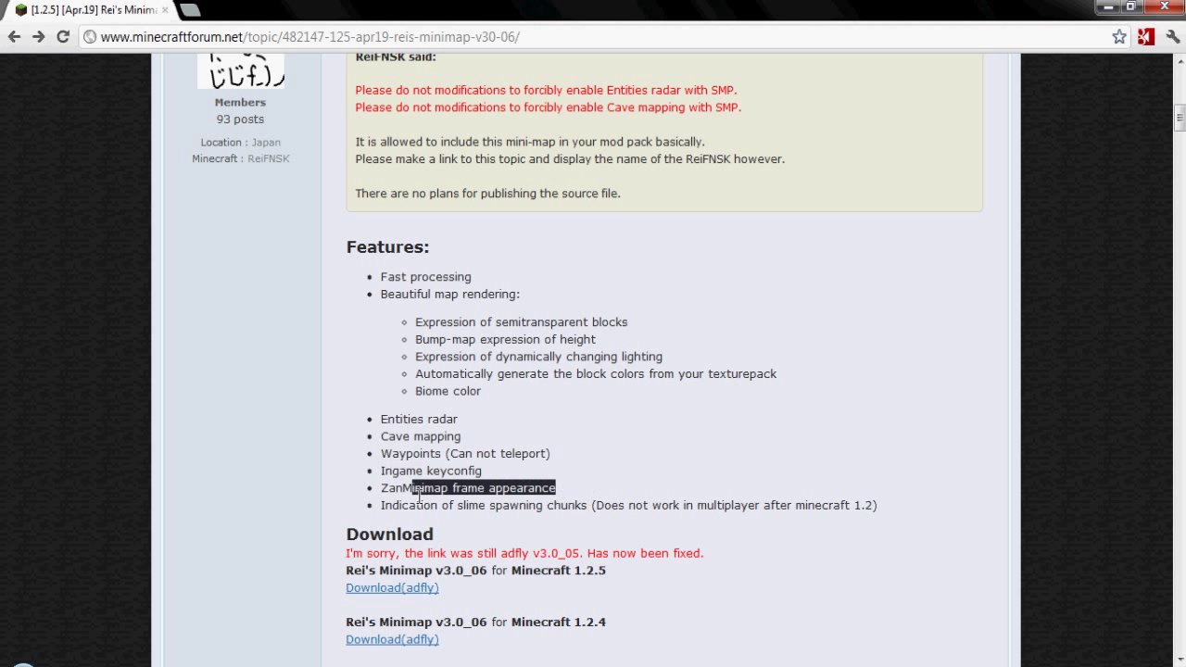
scroll(down, 3)
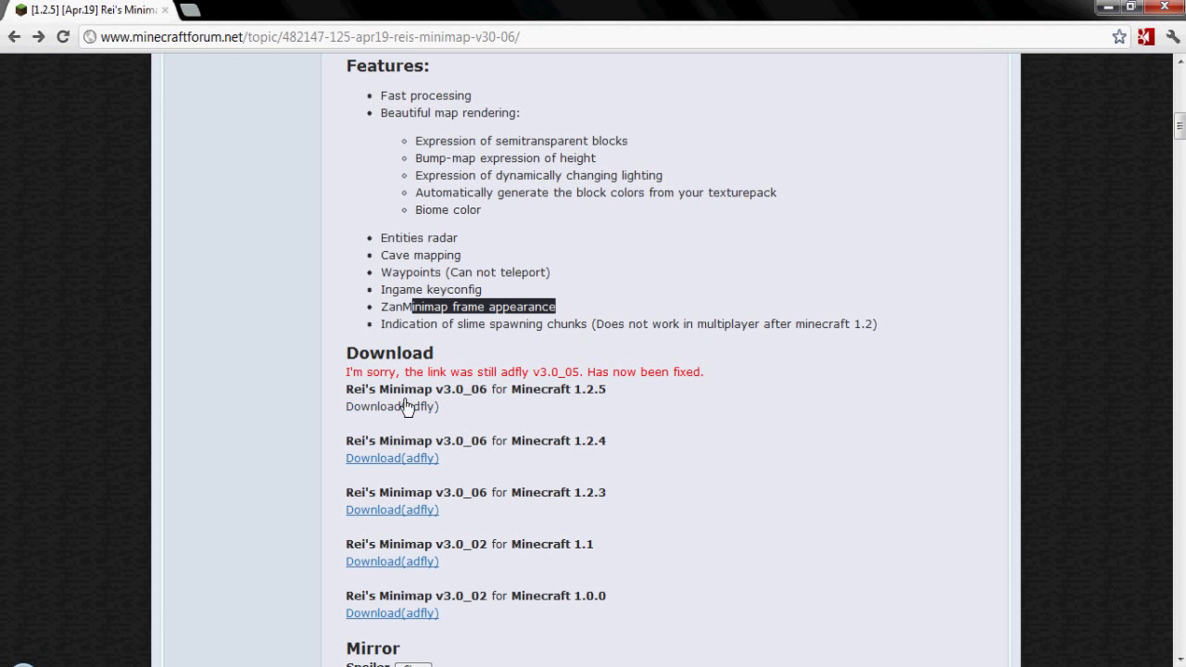
Start the Download(adfly) link for the Minecraft 1.2.5 version of Rei's Minimap.
click(391, 406)
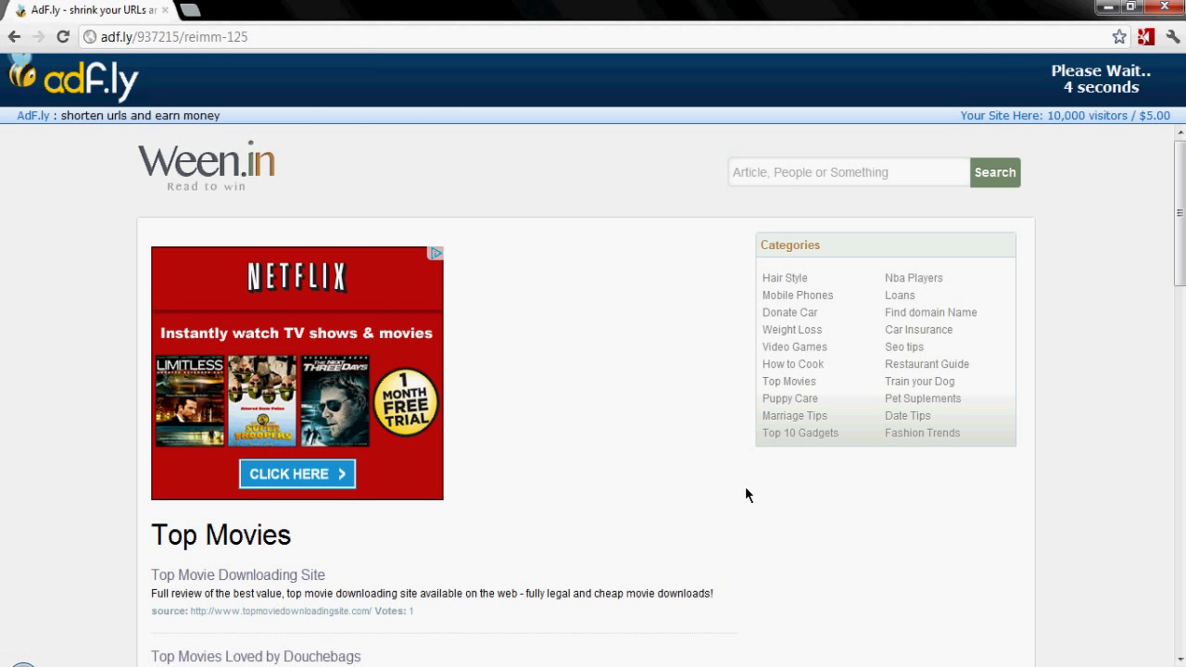
mouse_move(1094, 113)
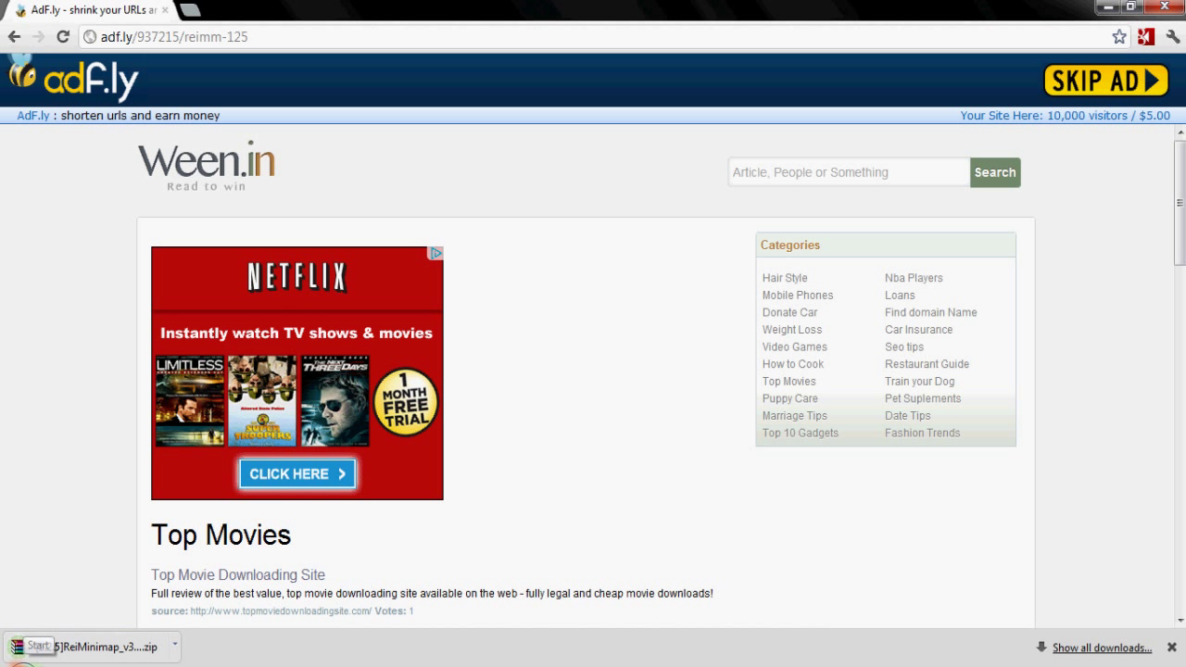
Reach the .minecraft bin folder via the Start menu search for %appdata.
click(34, 645)
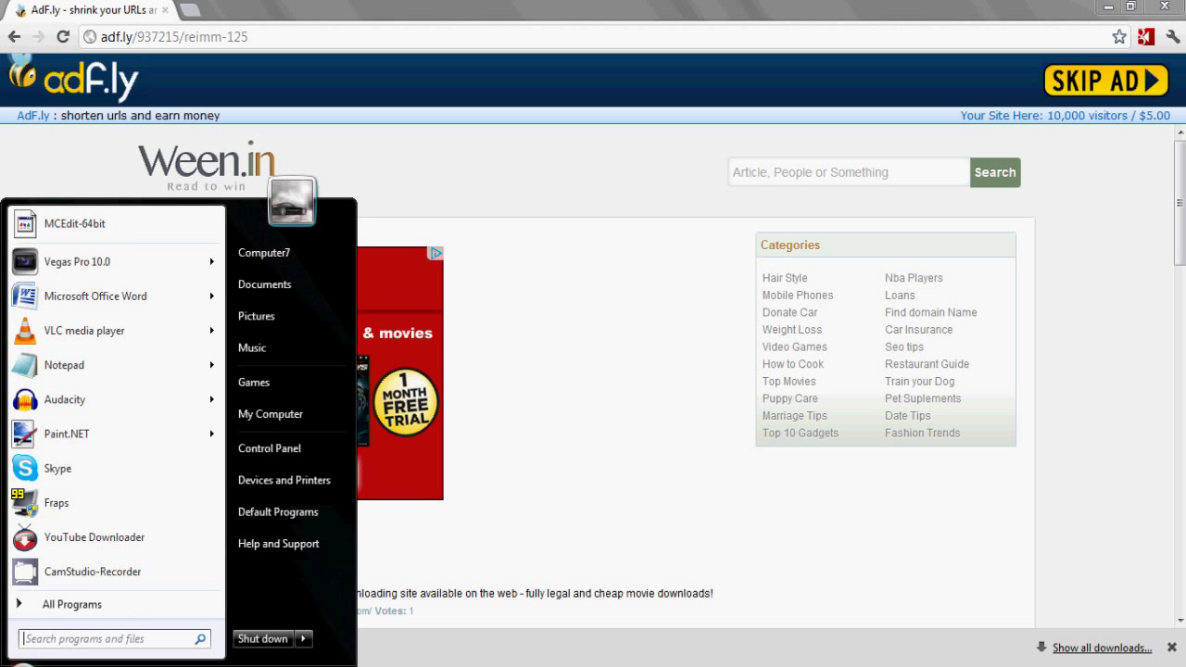
text(%appdata)
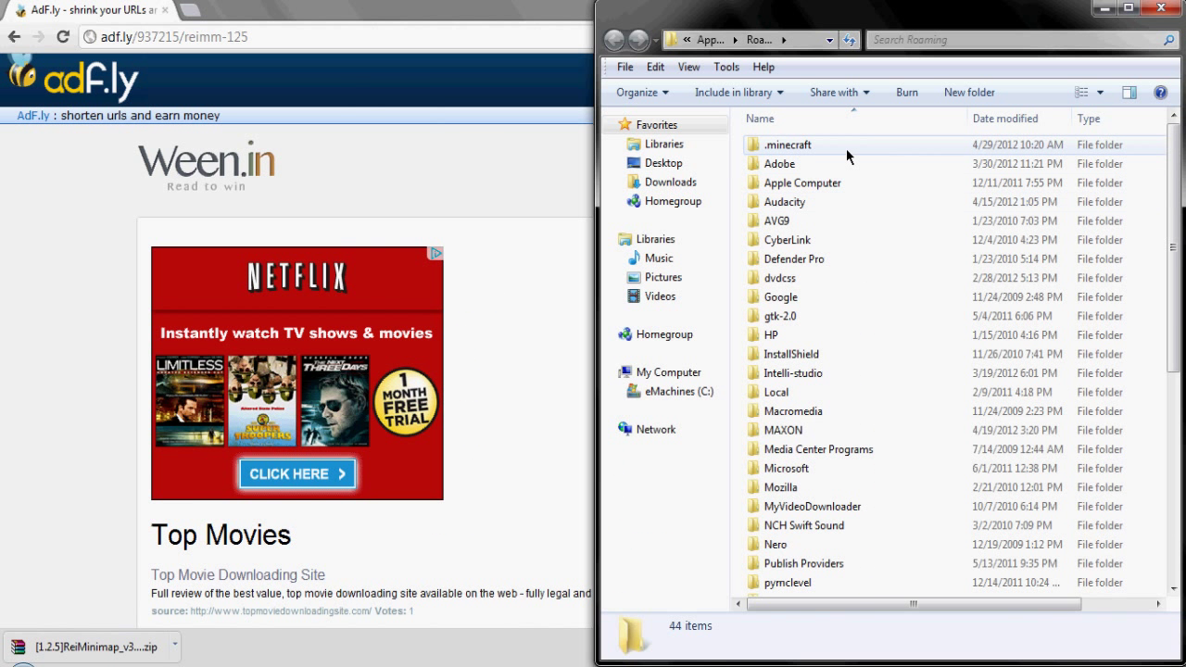
mouse_move(850, 156)
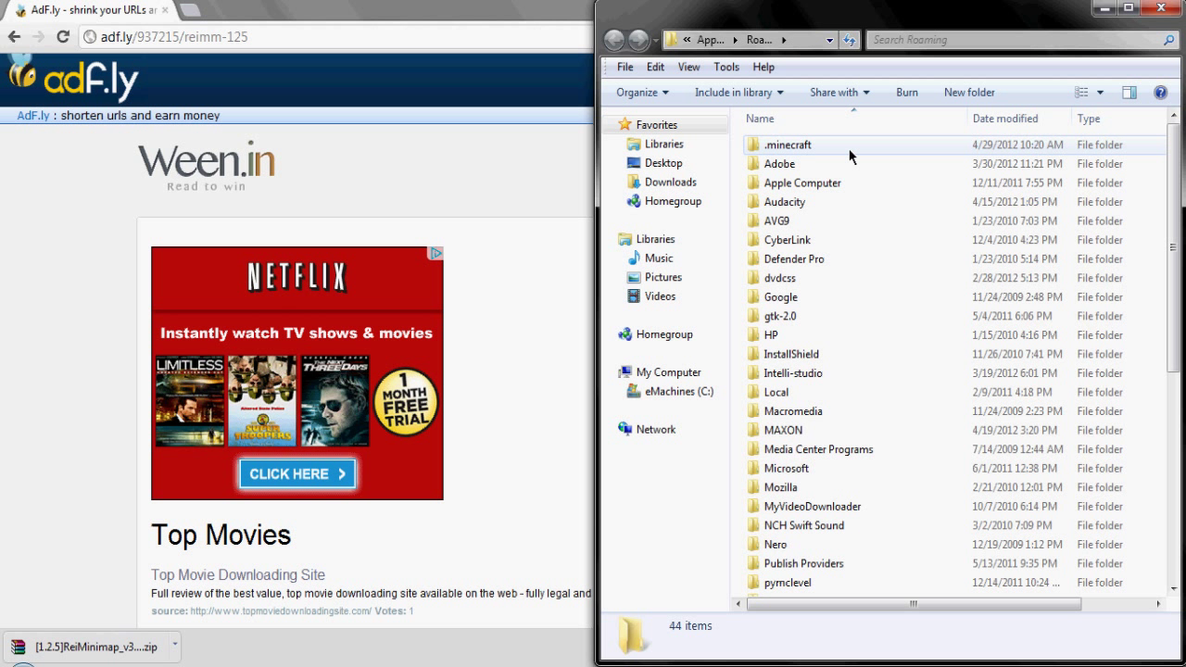
double_click(786, 145)
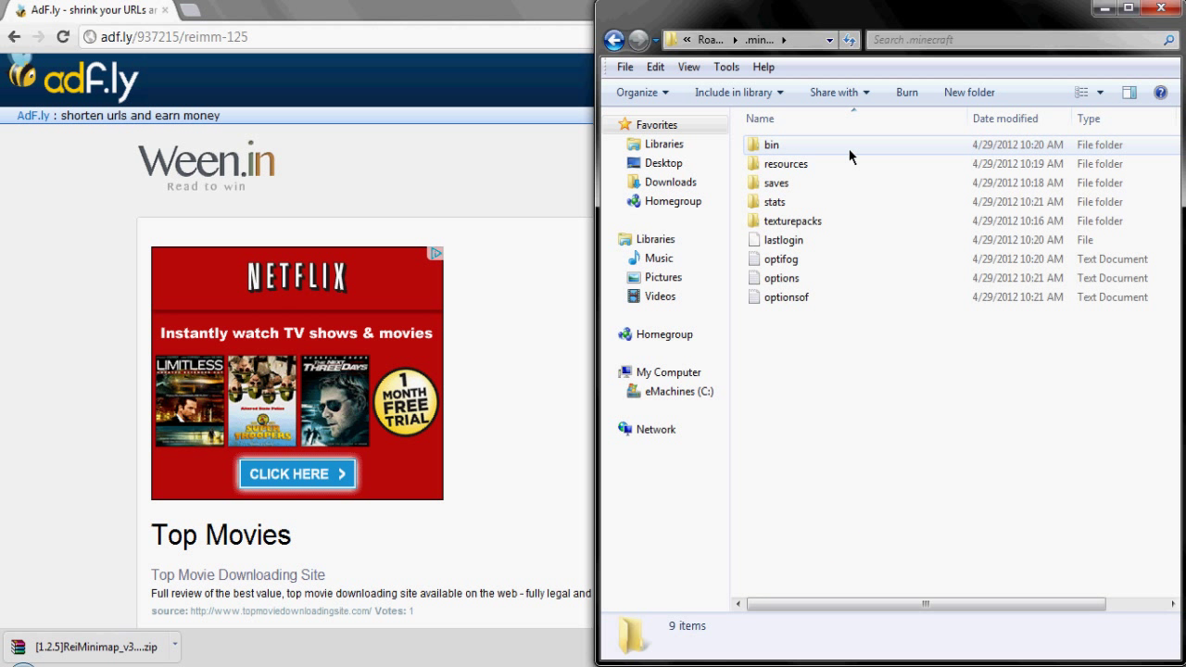
double_click(771, 144)
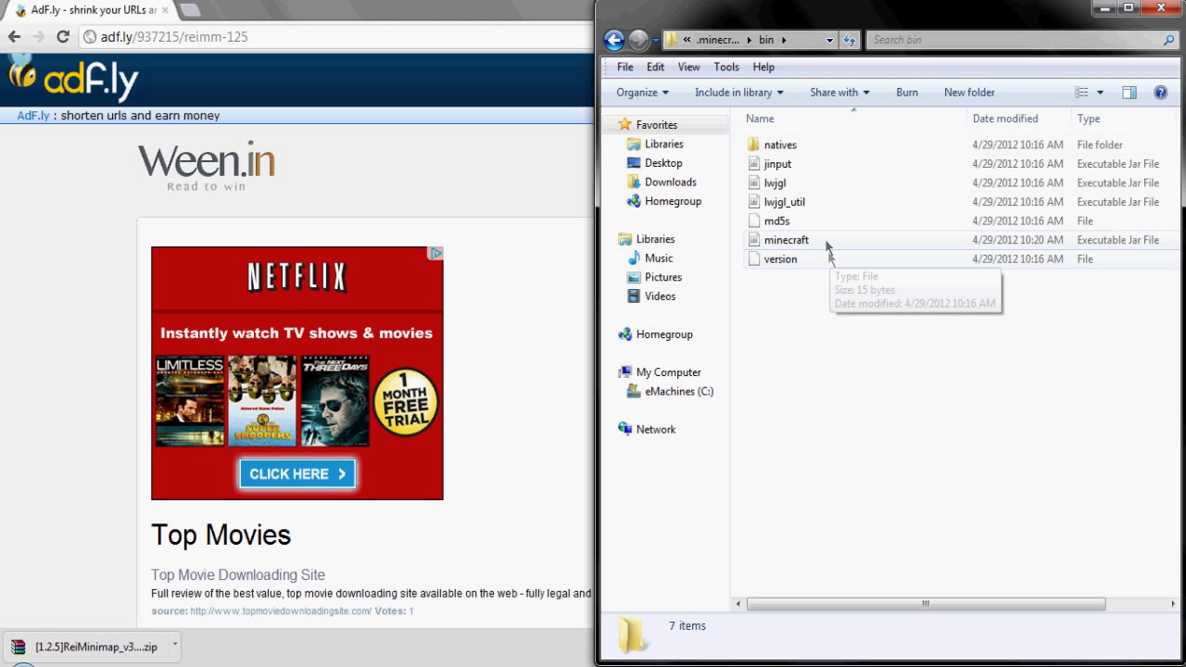
Open minecraft.jar from the bin folder as an archive in WinRAR.
right_click(786, 239)
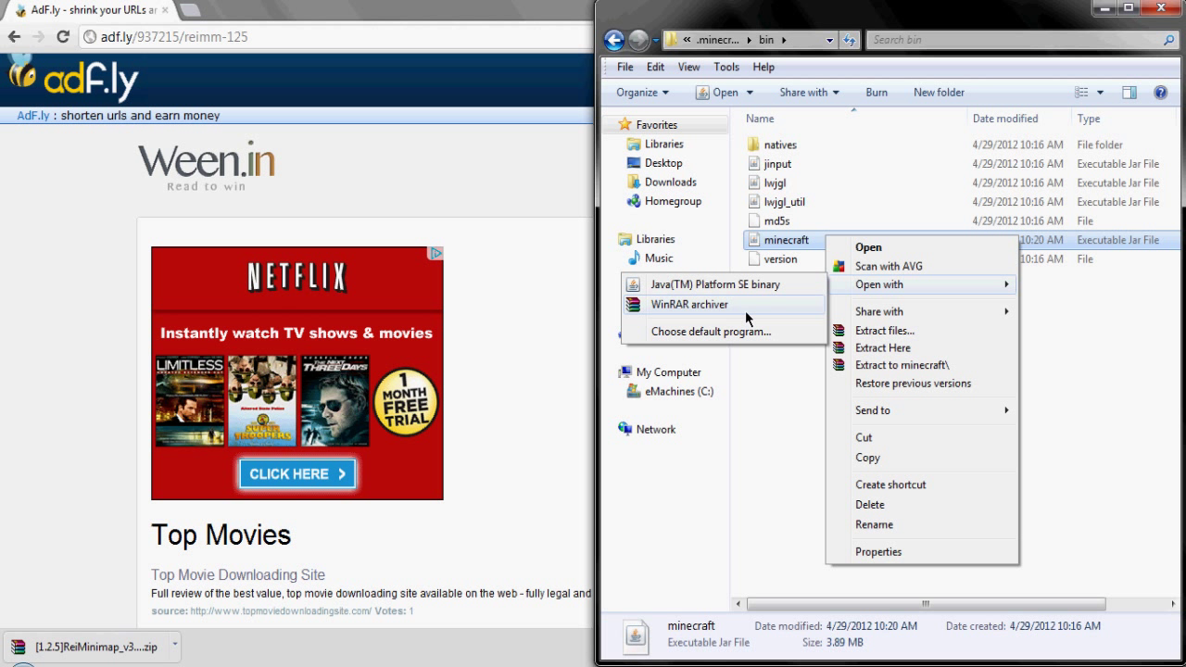
click(690, 304)
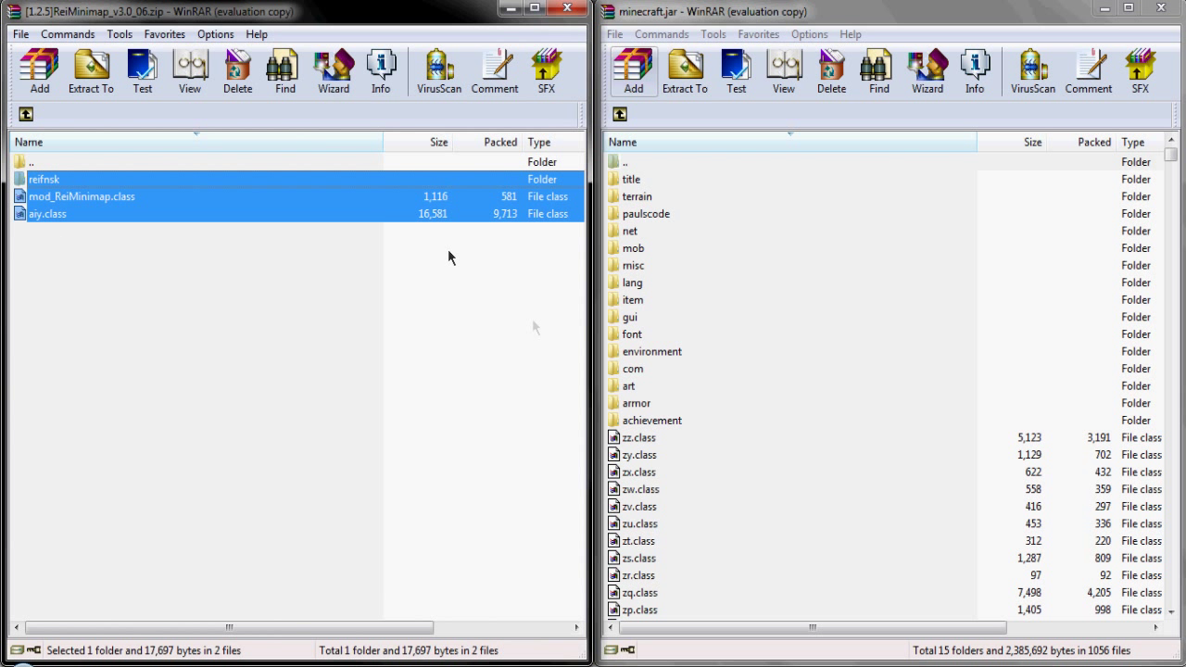
mouse_move(726, 523)
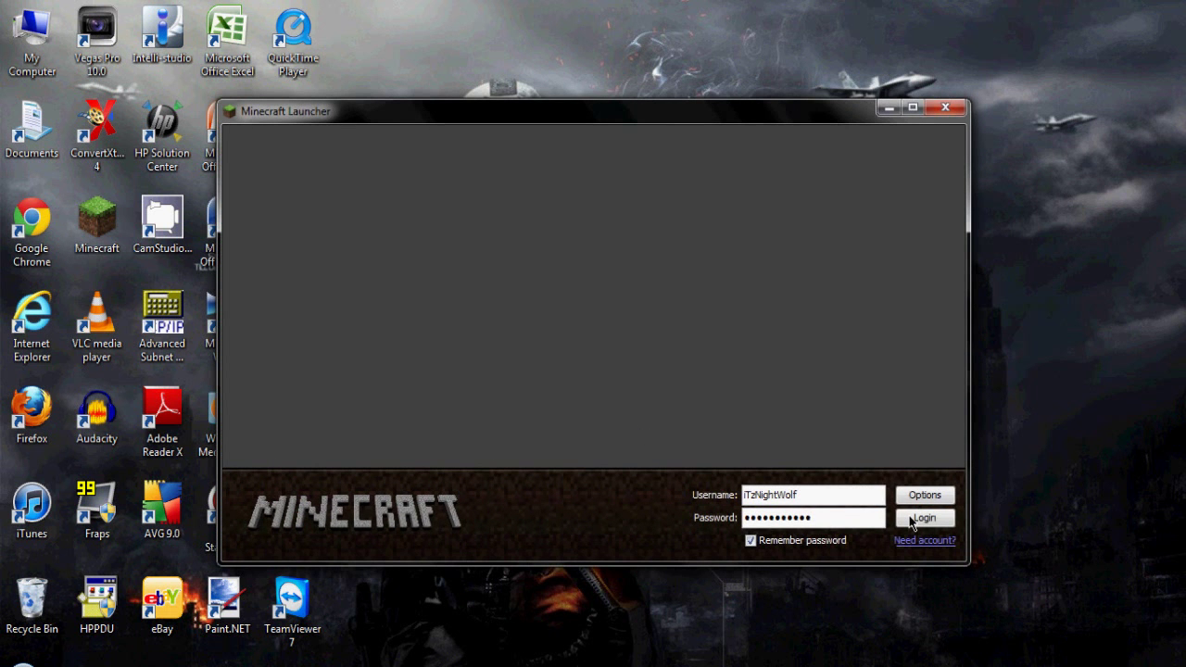
Log in through the Minecraft Launcher and start a singleplayer world.
click(923, 518)
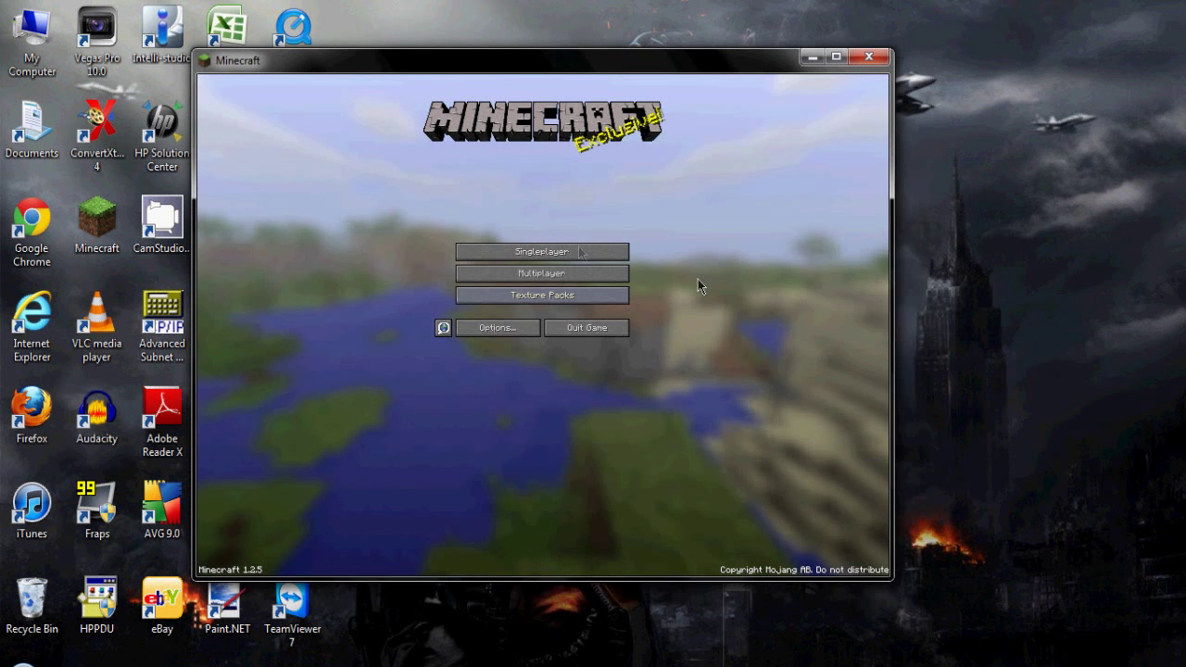
click(541, 252)
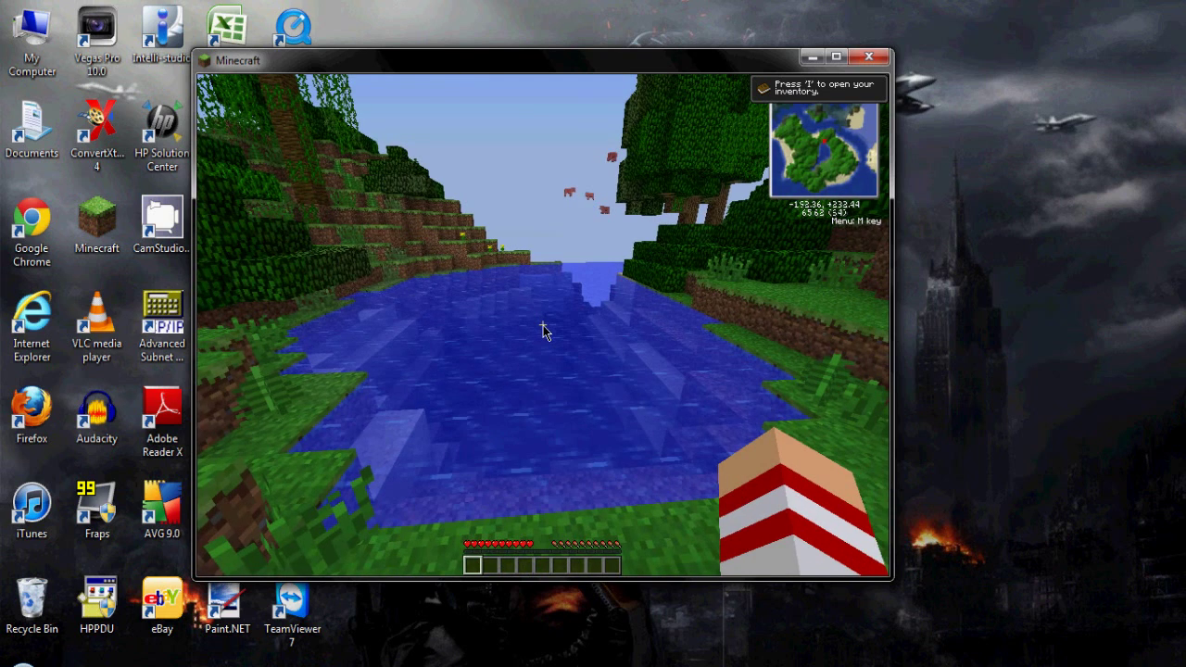
Bring up the Rei's Minimap options menu with the M key.
key(m)
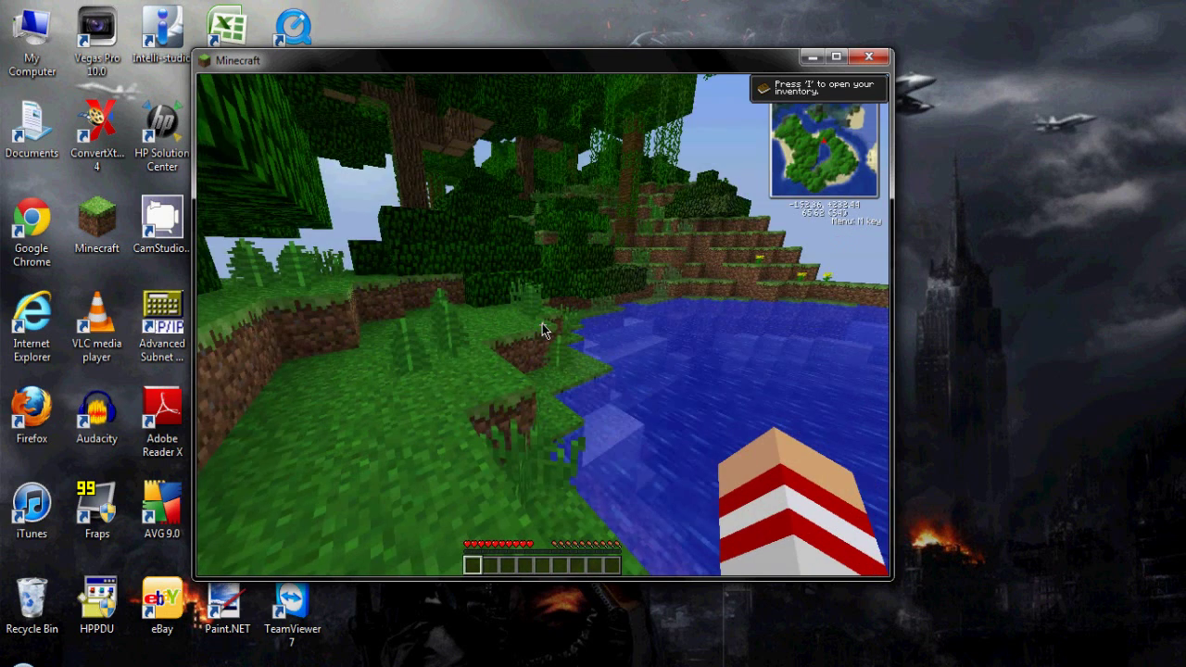
key(m)
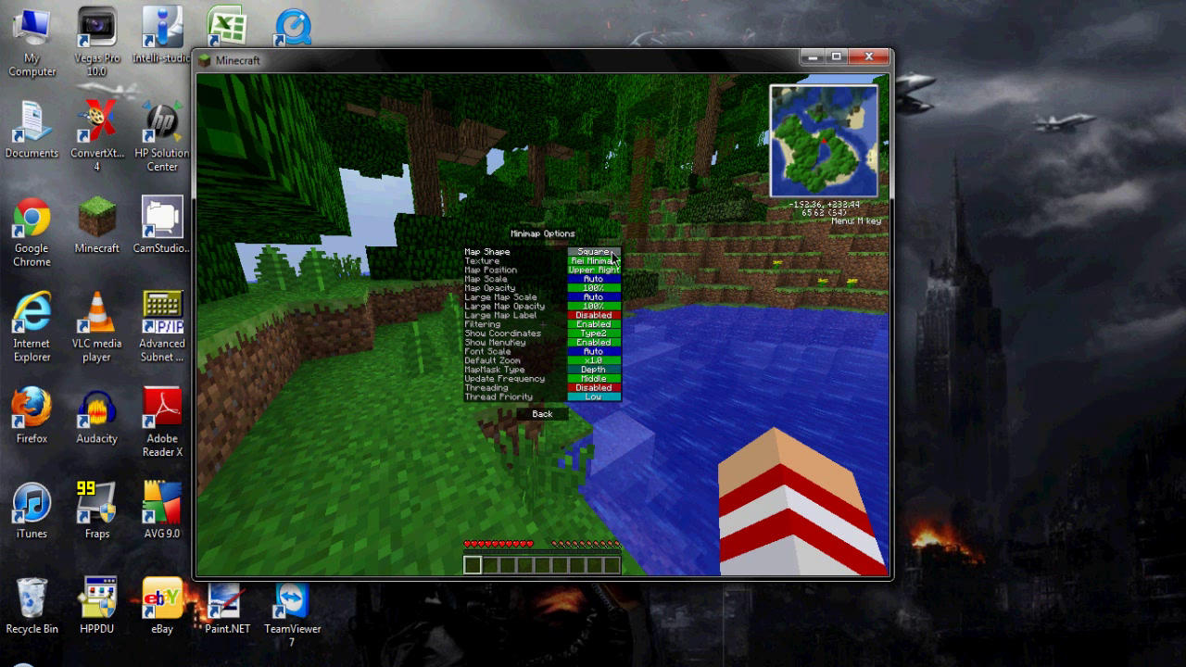
Try Round then Square map shape, leave the options, and show the enlarged island map.
click(593, 252)
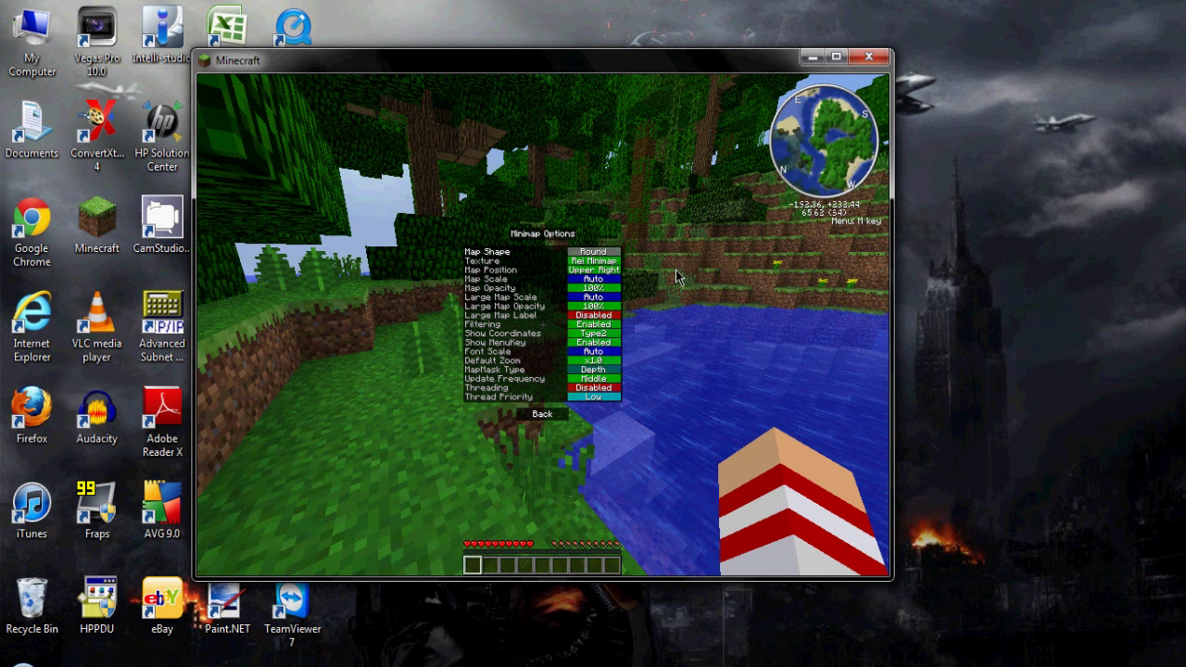
click(593, 252)
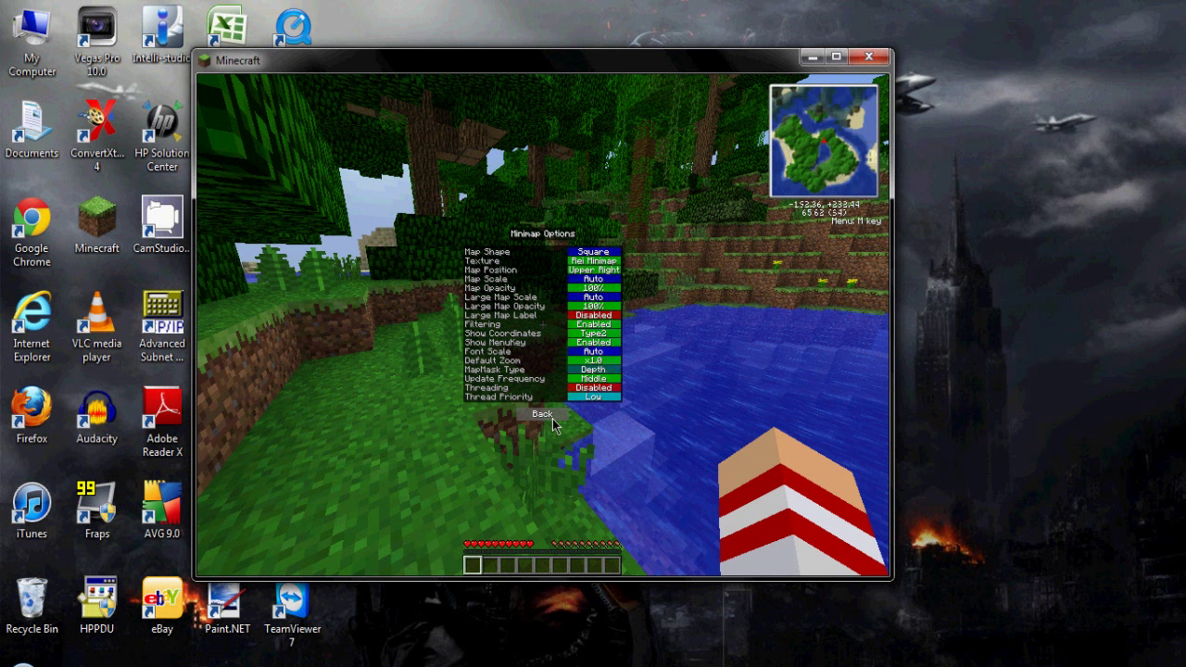
click(541, 411)
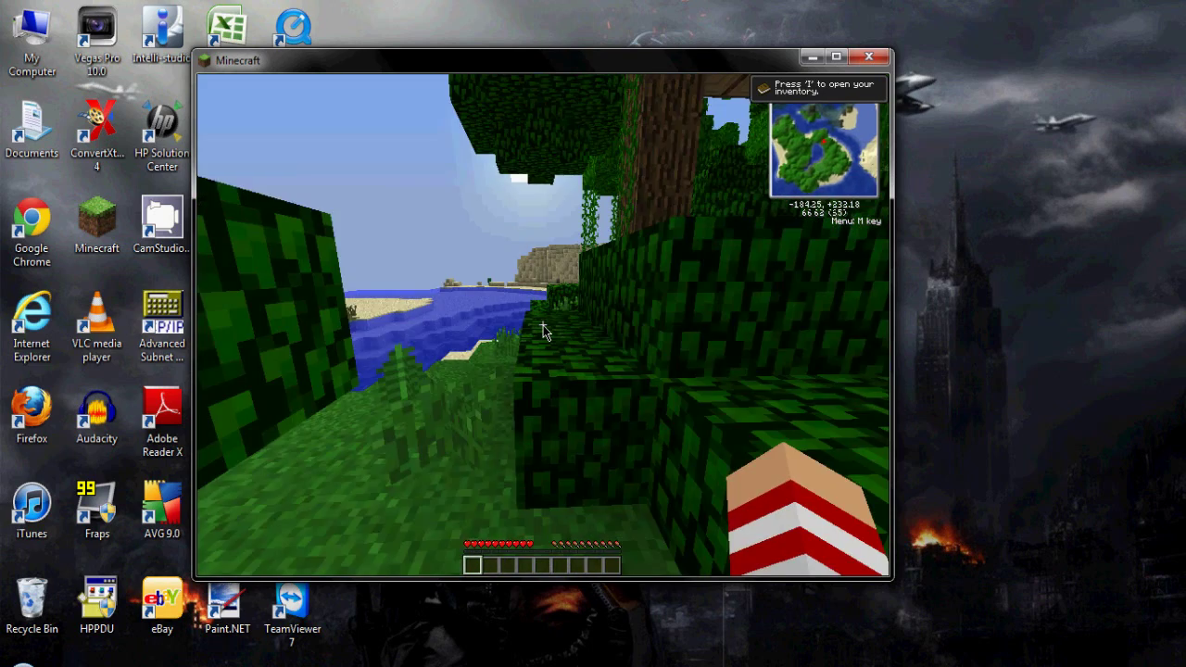
key(m)
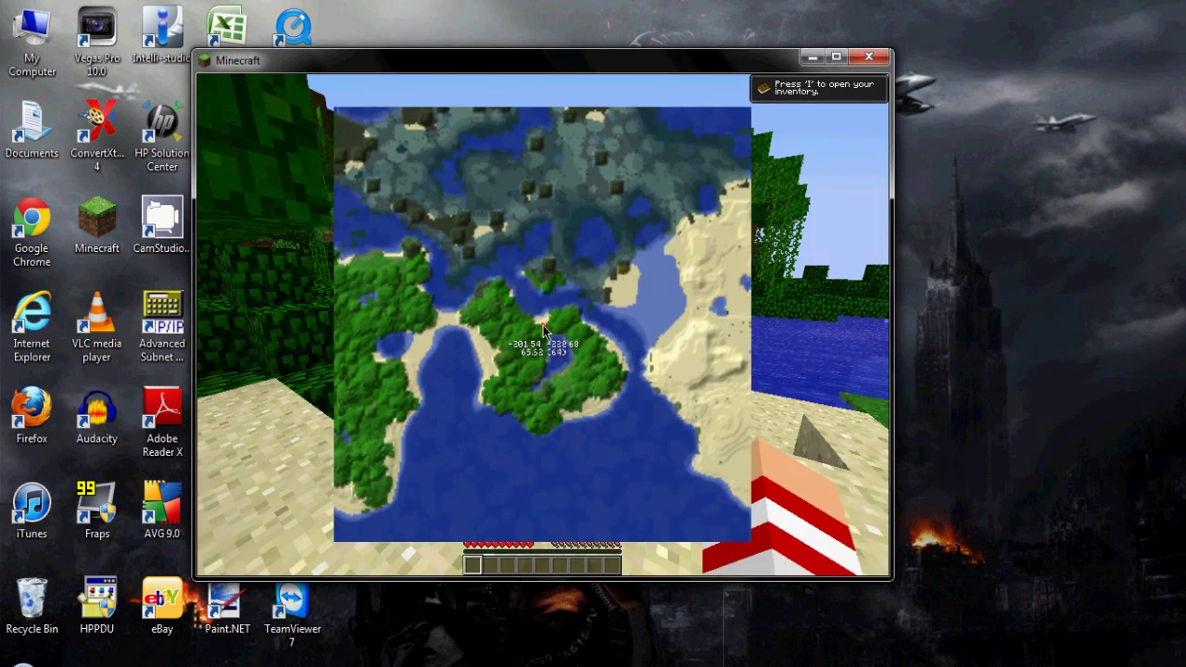